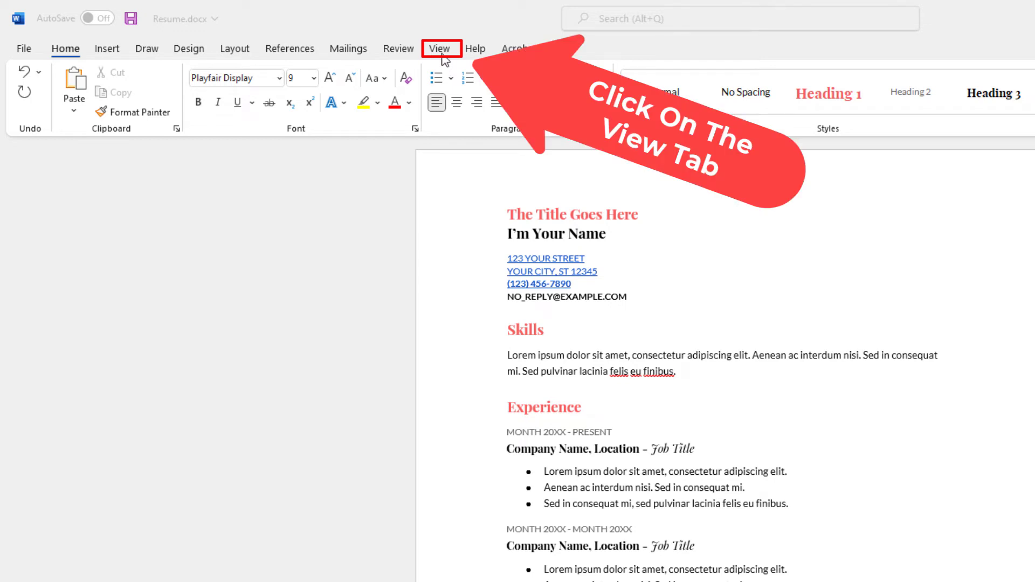
Switch the ribbon to the View options for the open résumé document.
left_click(439, 49)
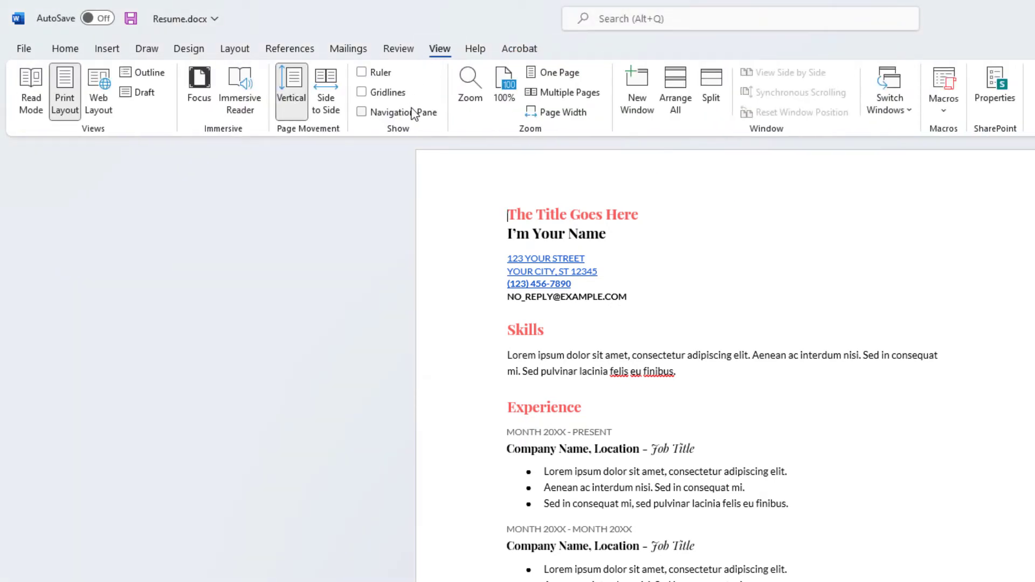
mouse_move(398, 111)
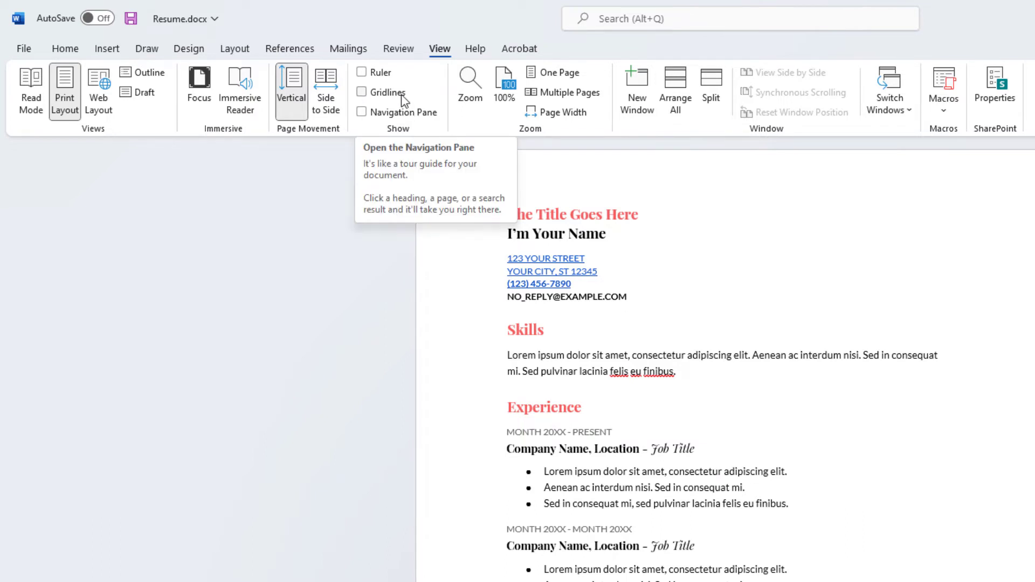
mouse_move(375, 72)
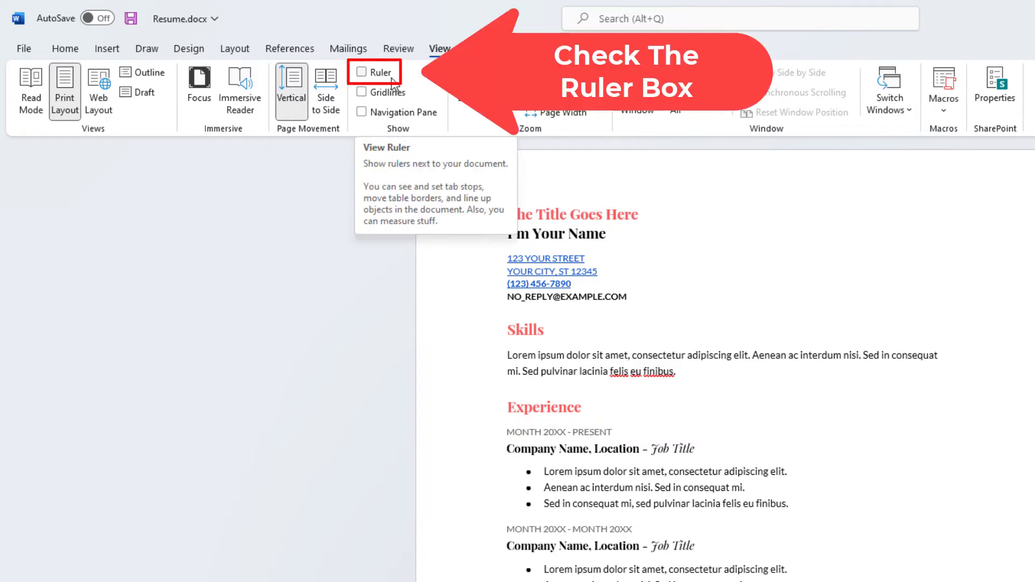
Turn on the Ruler so horizontal and vertical rulers frame the résumé page.
left_click(362, 71)
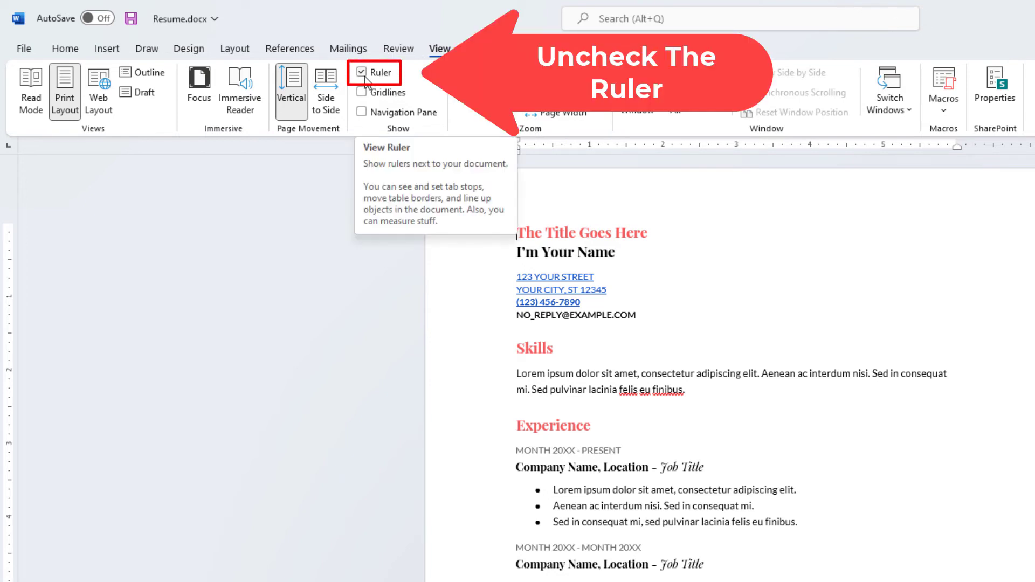
Turn the Ruler back off, leaving the résumé page without rulers.
left_click(362, 72)
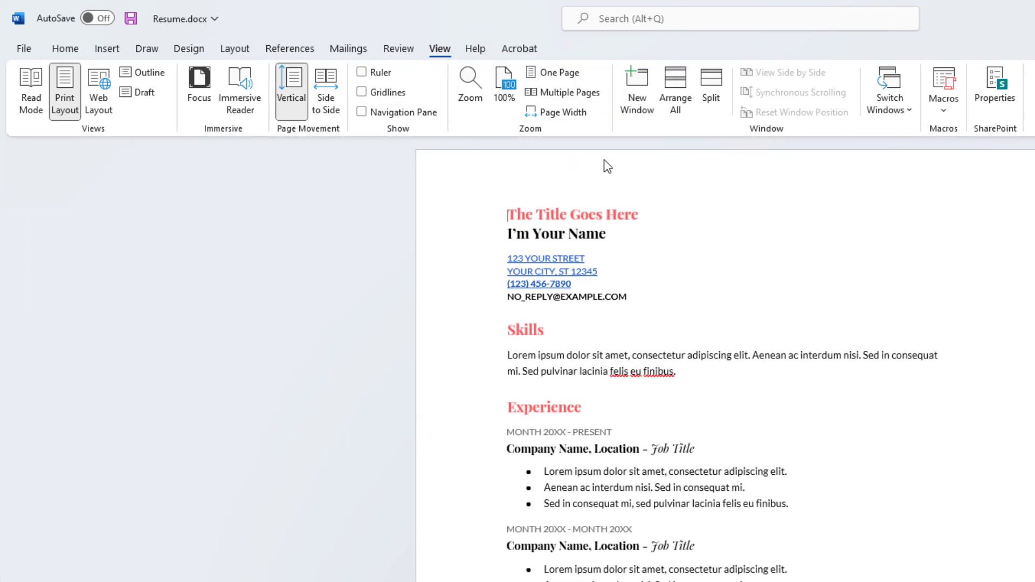
mouse_move(757, 196)
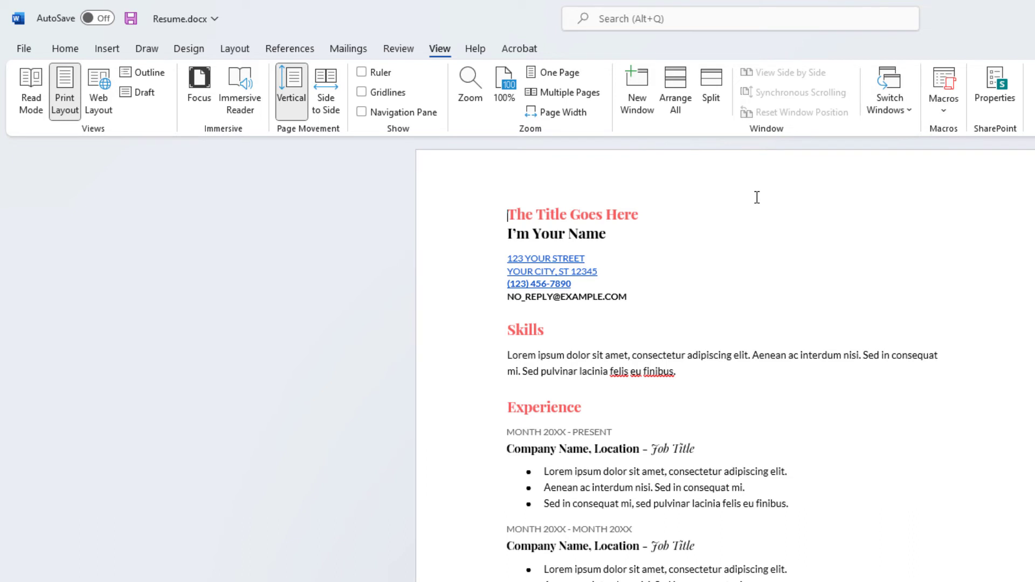